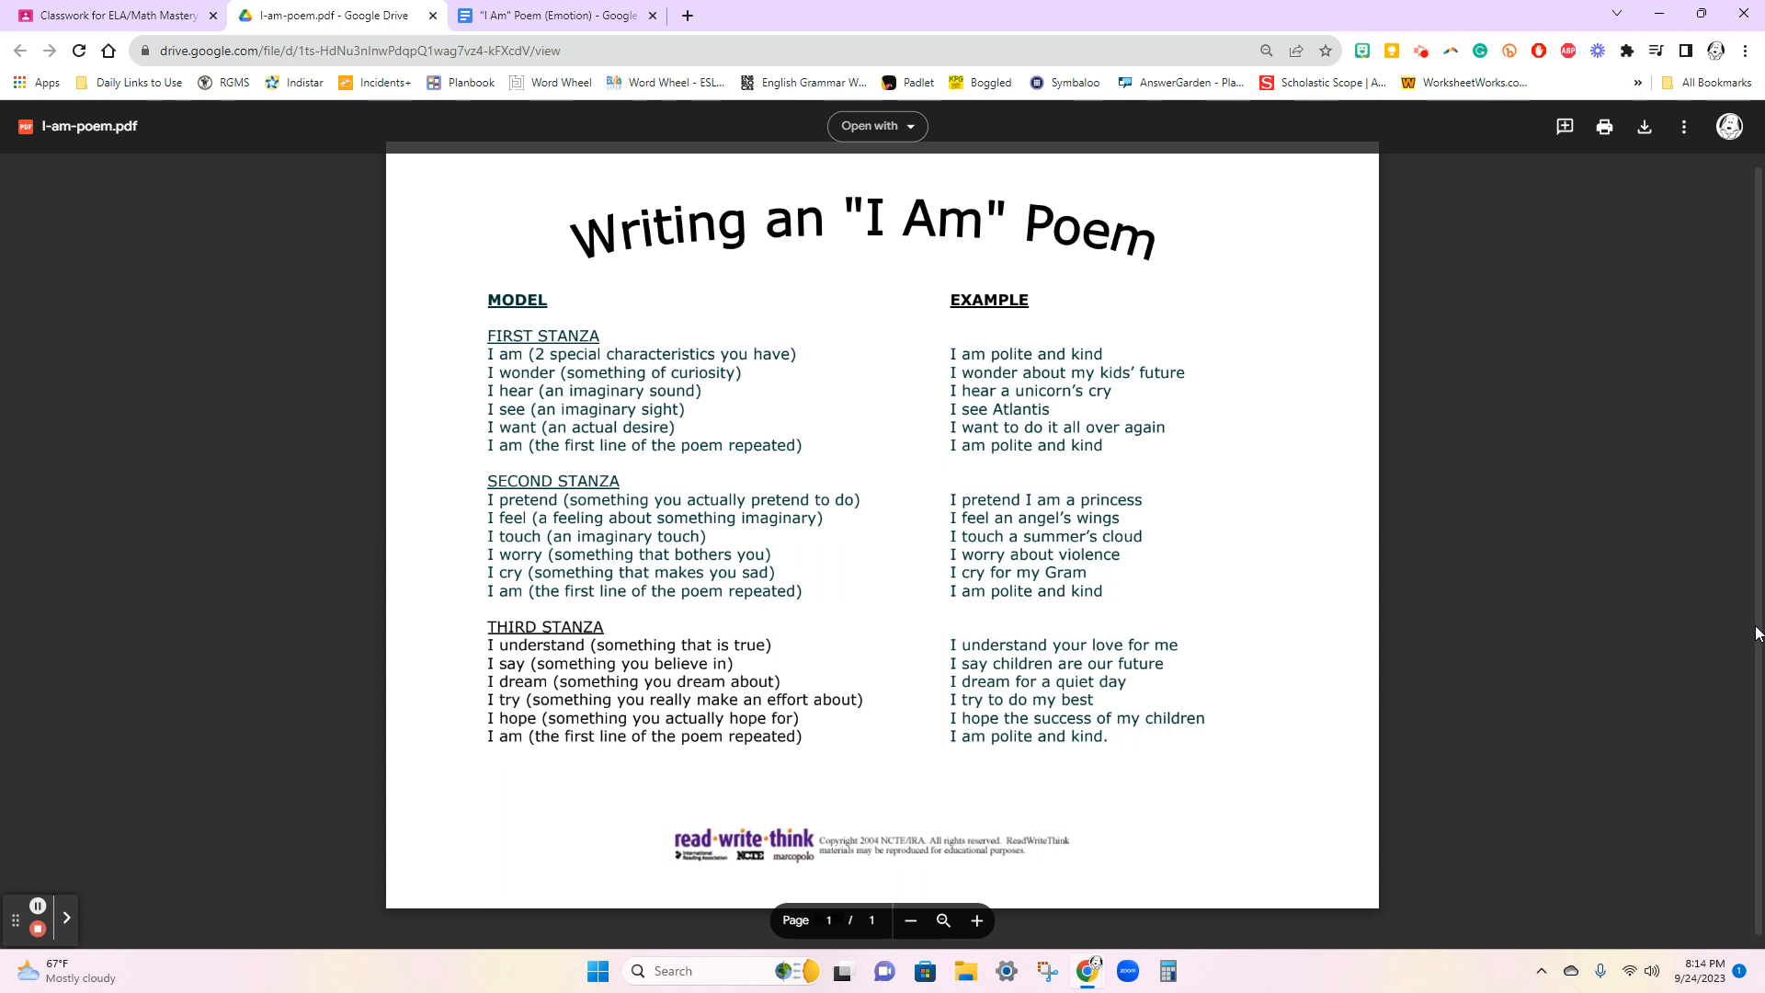
{"action": "mouse_move", "coordinate": [1382, 393]}
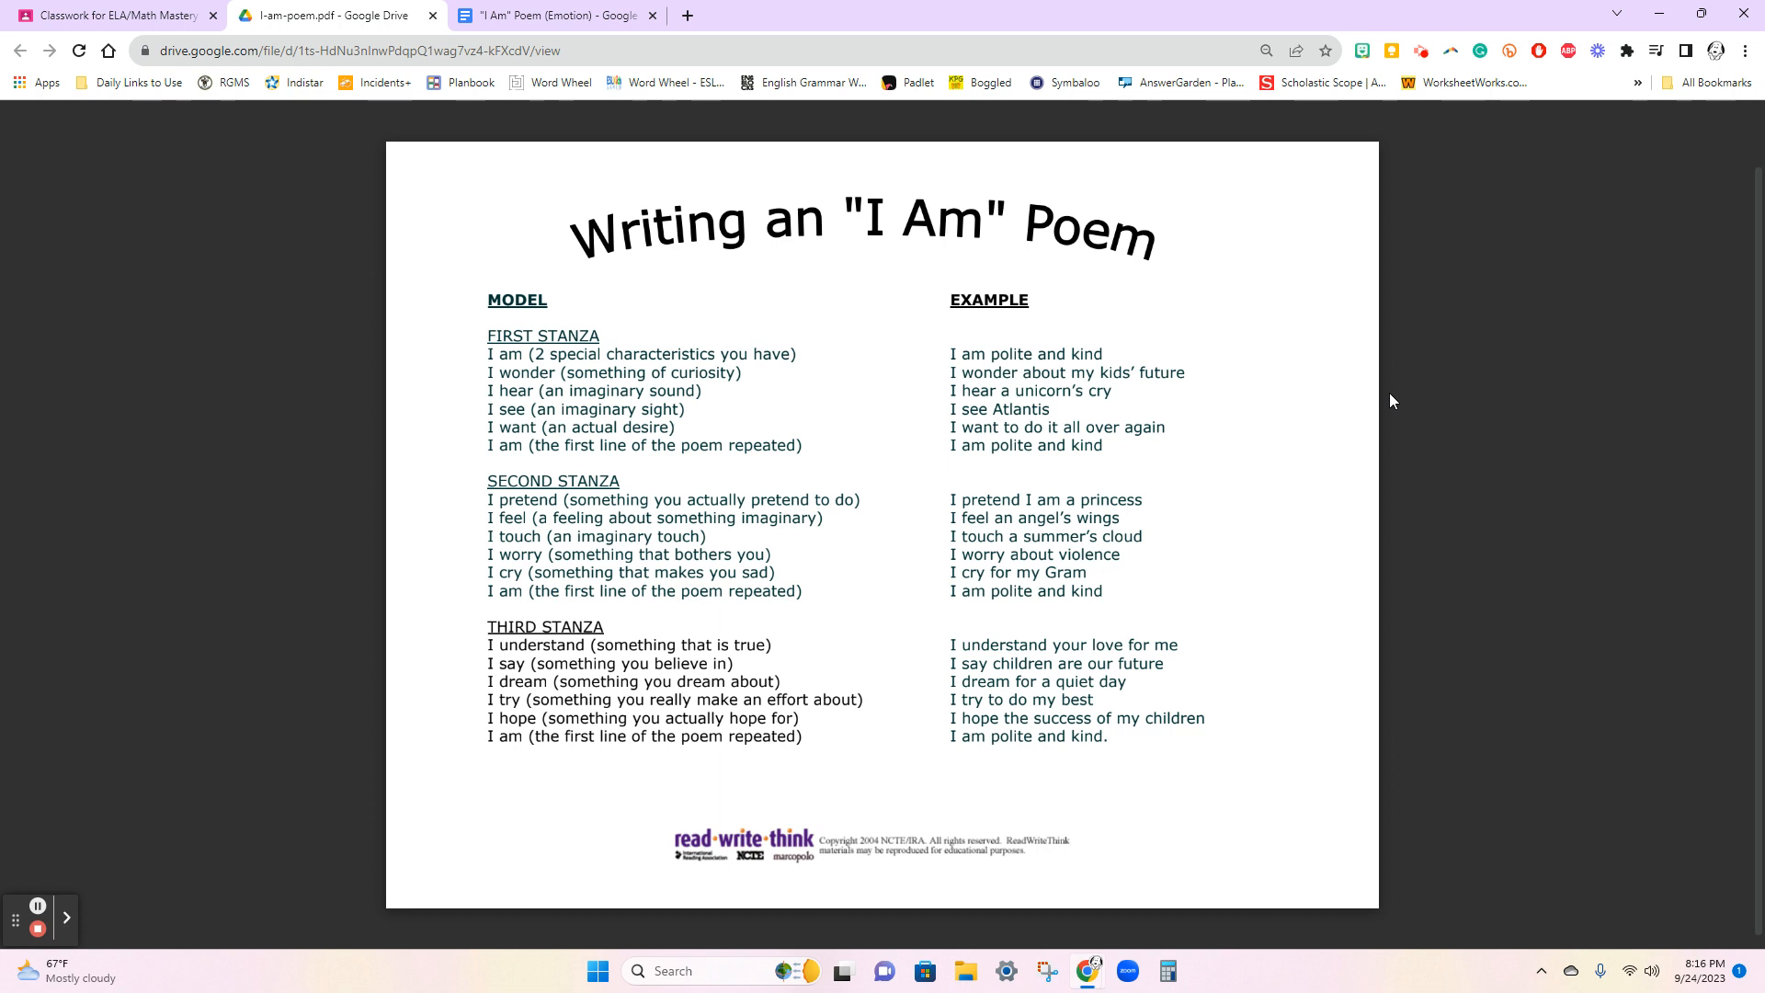
{"action": "mouse_move", "coordinate": [1217, 515]}
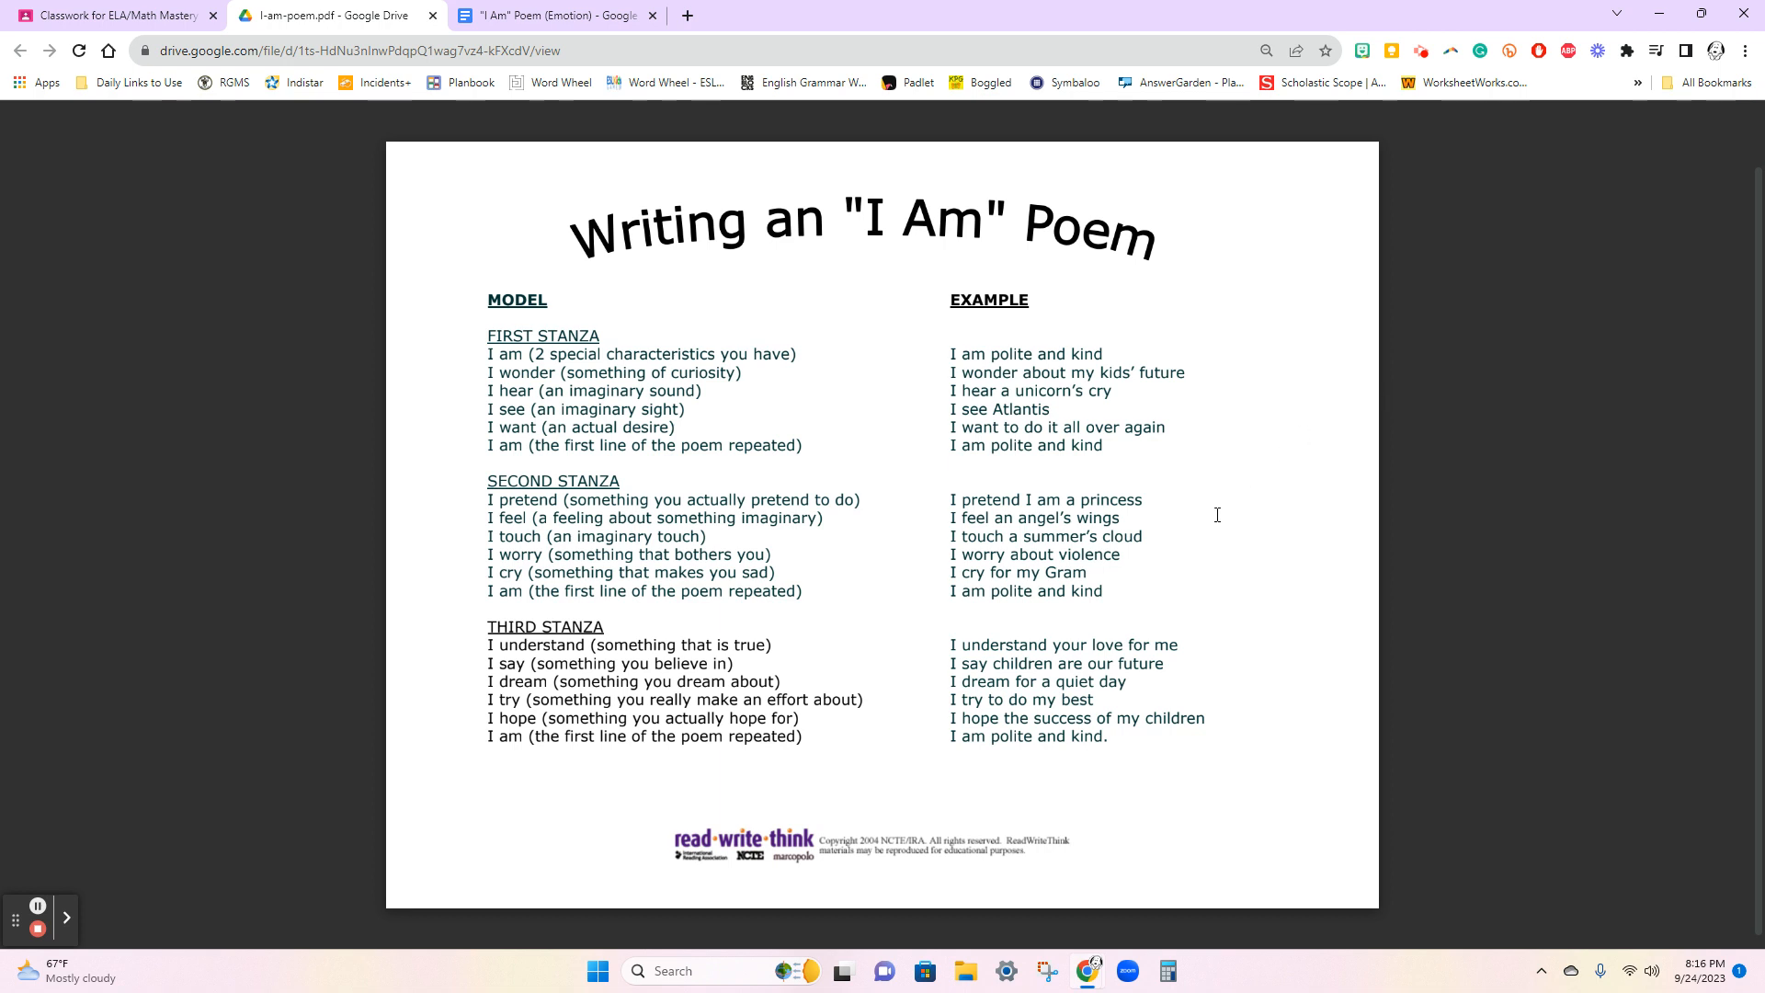